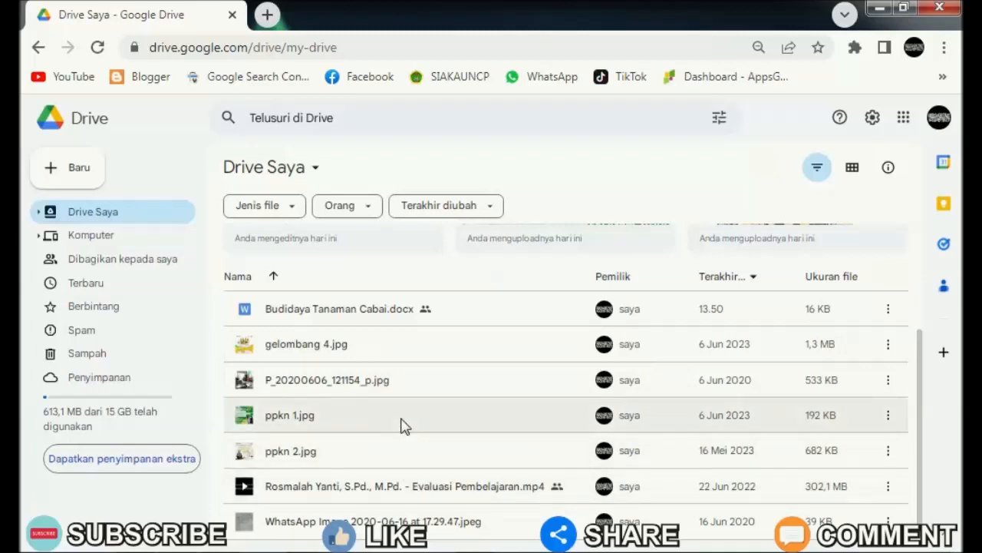
mouse_move(453, 380)
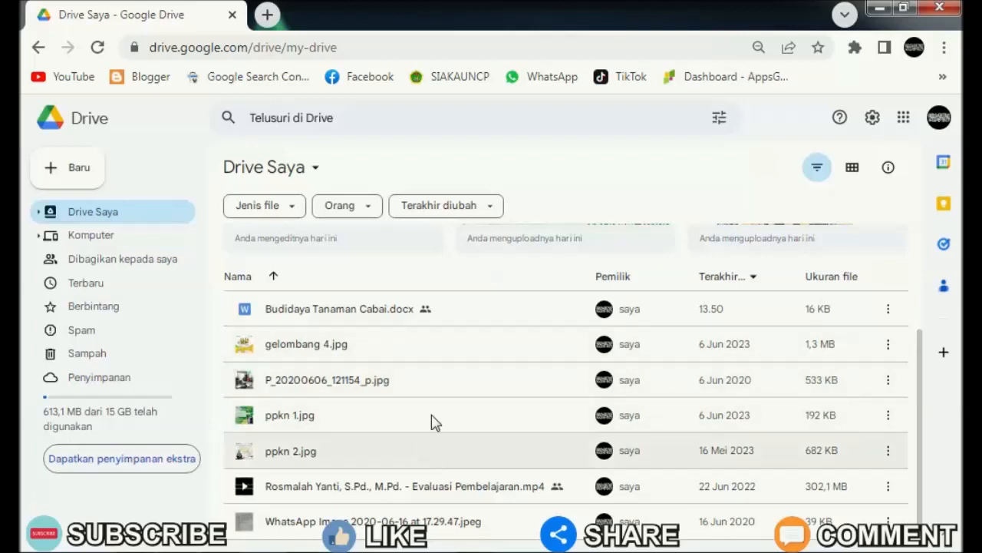
mouse_move(356, 317)
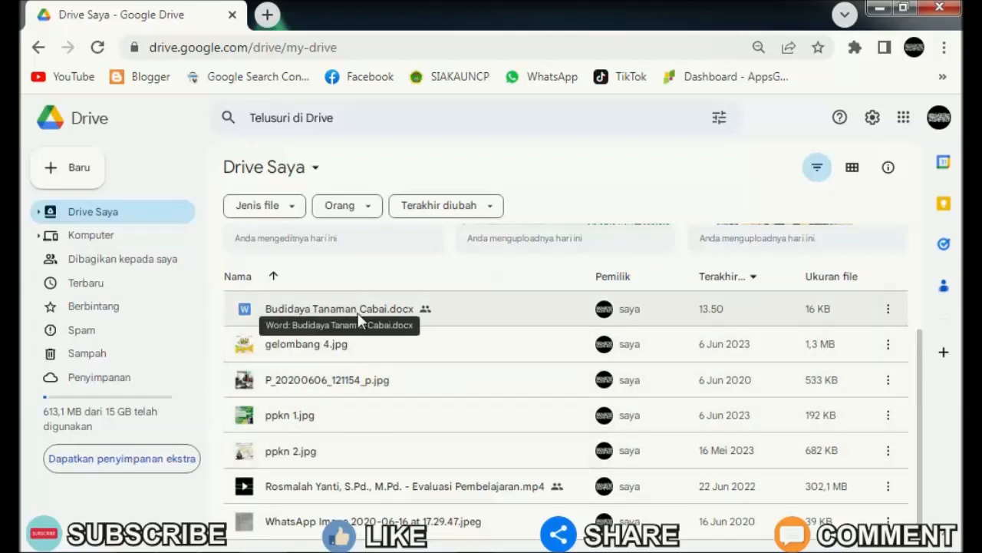
mouse_move(408, 438)
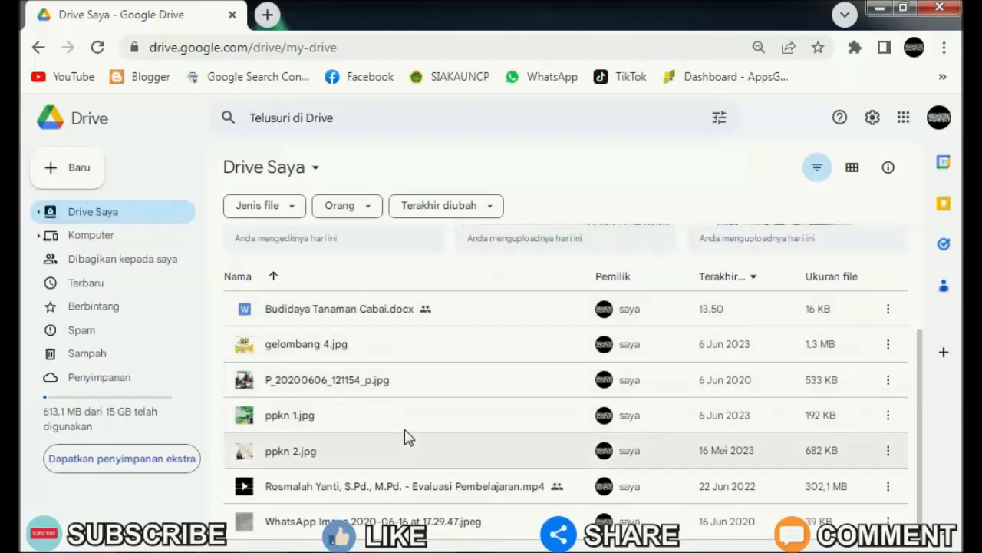
mouse_move(476, 485)
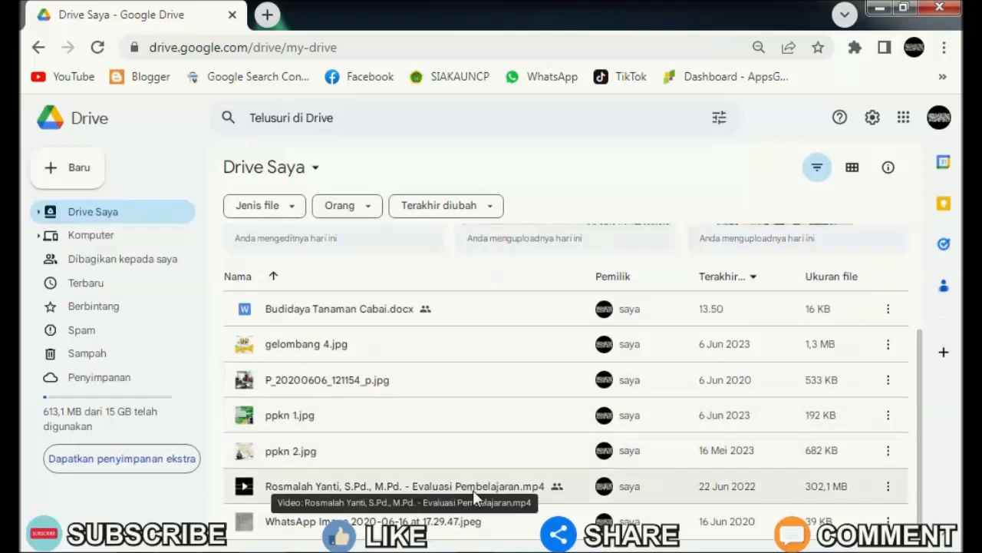
mouse_move(566, 270)
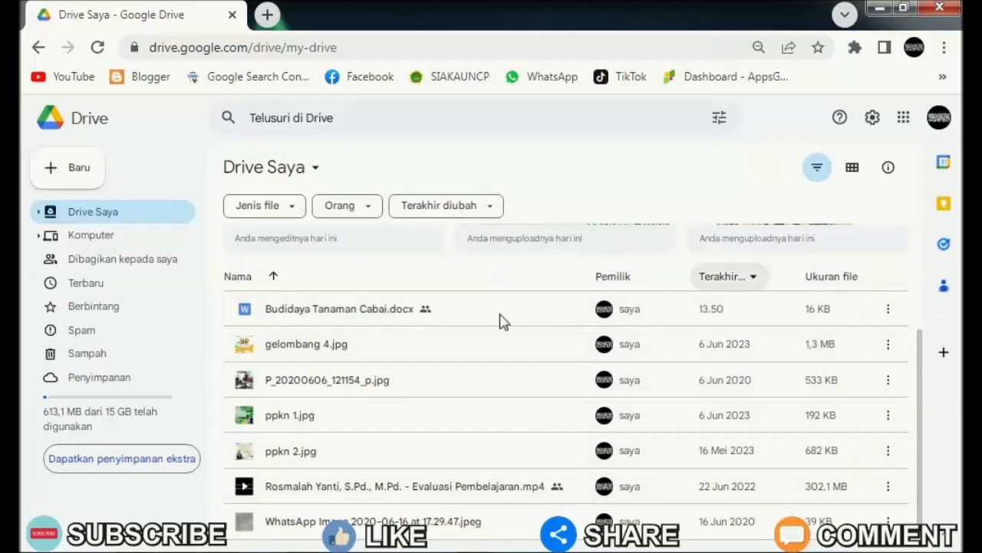
mouse_move(476, 298)
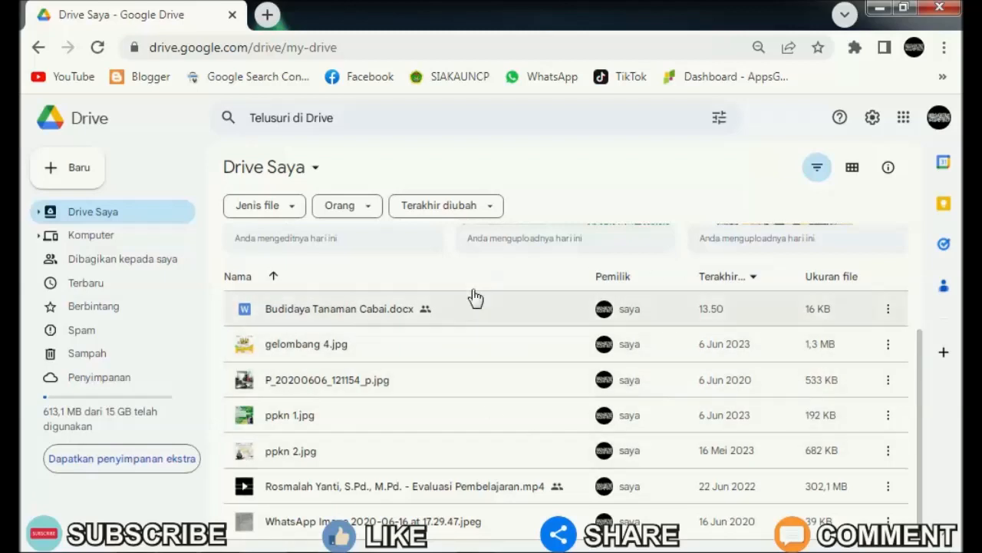
- Bring up the context menu for adding new items in the empty My Drive area
right_click(476, 295)
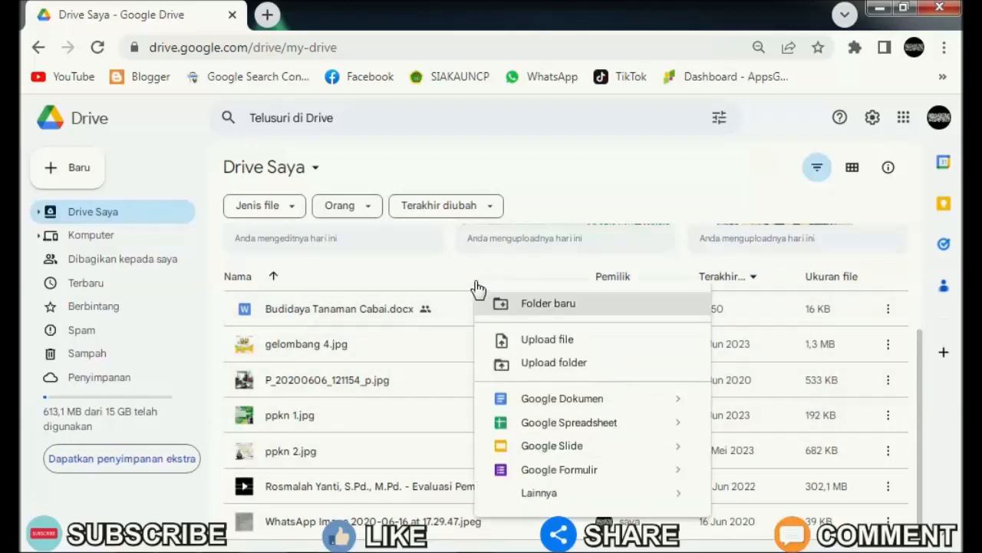
mouse_move(548, 304)
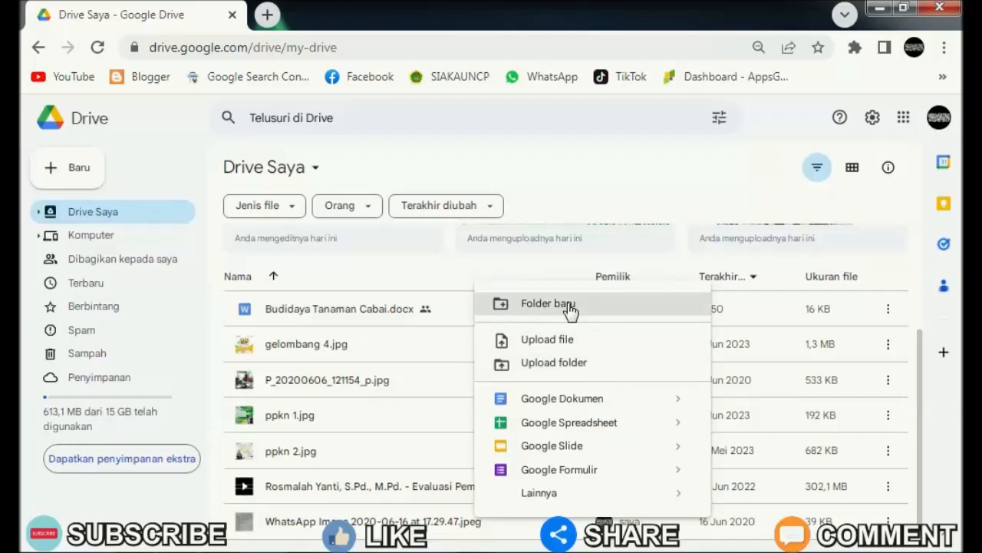
mouse_move(551, 402)
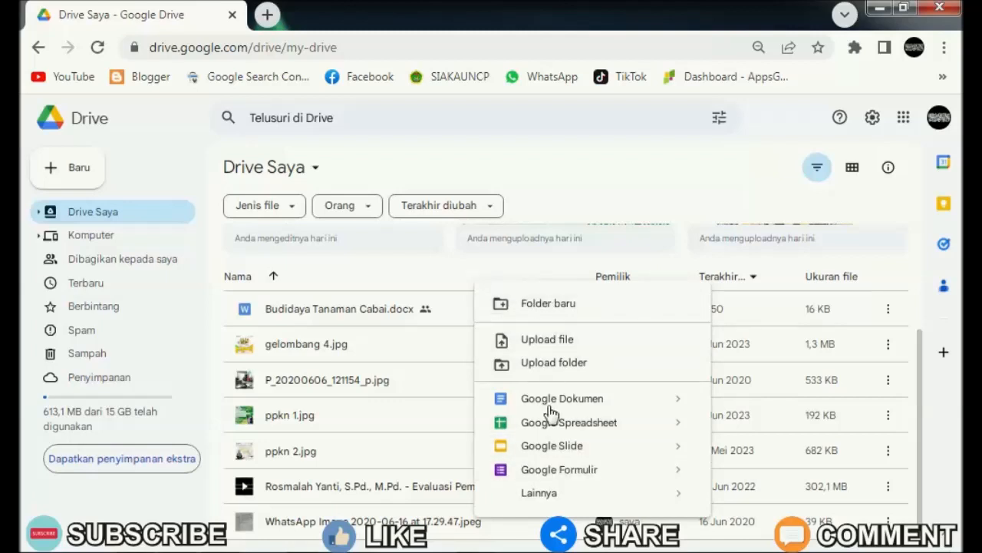
mouse_move(551, 335)
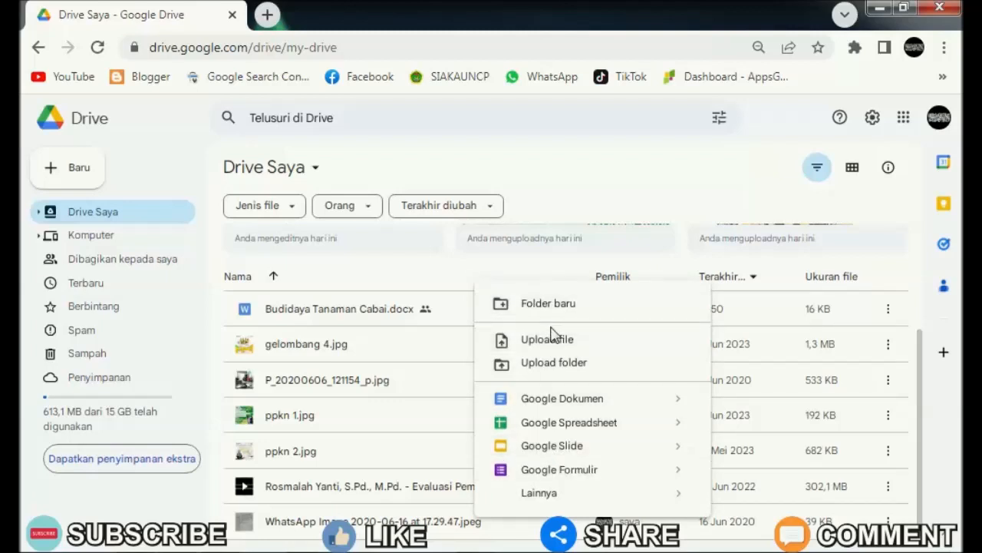
mouse_move(345, 163)
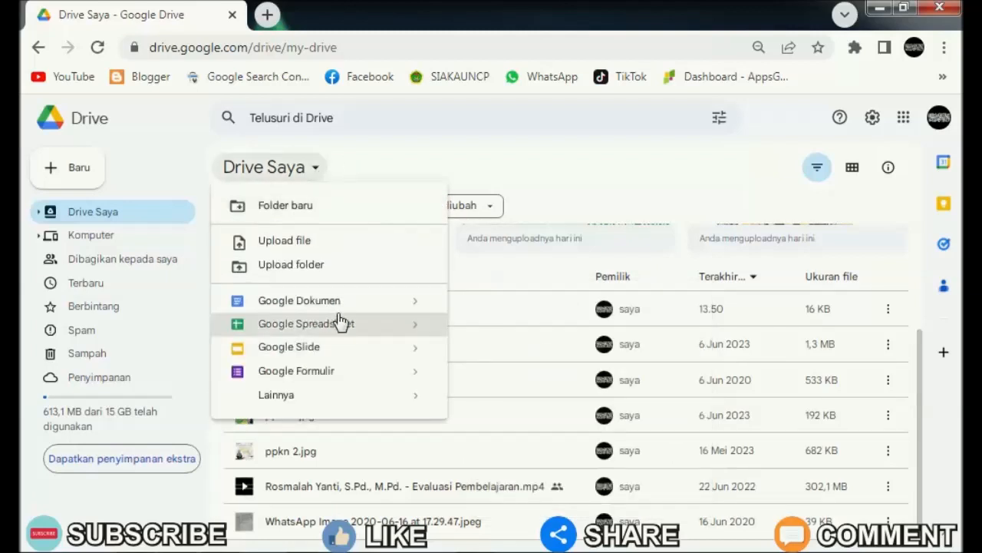
mouse_move(307, 215)
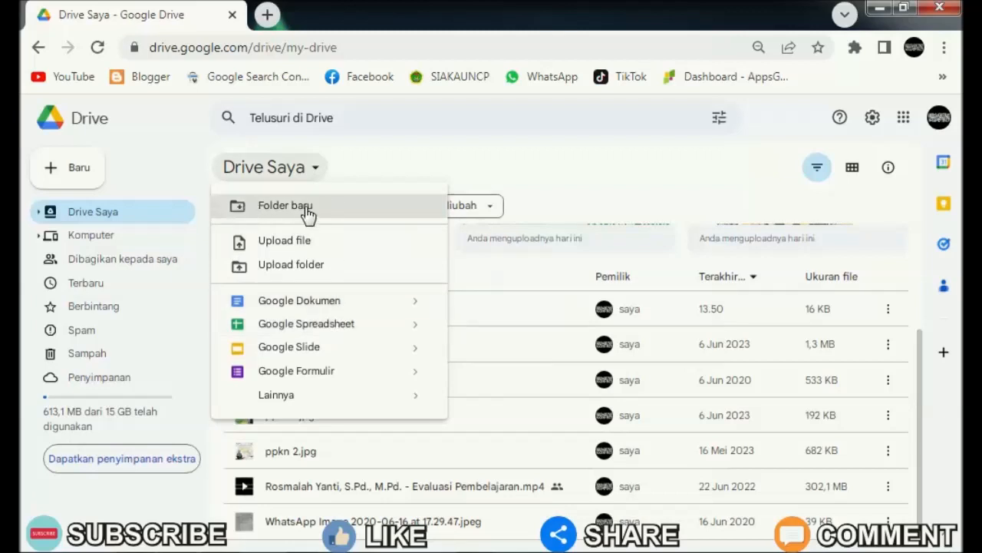
- Create a new folder named 'Dokumen' and select it in the My Drive list
left_click(285, 205)
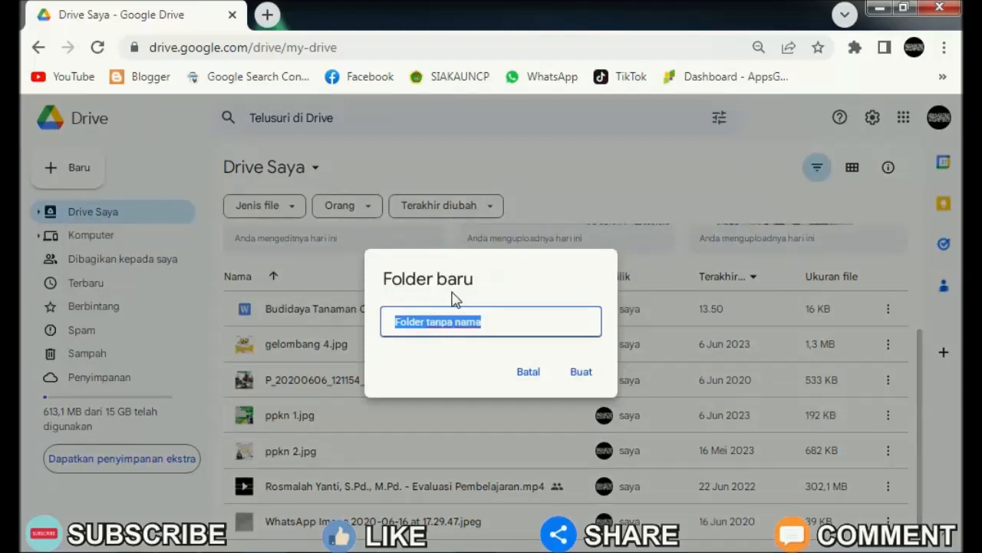
type("Dokum")
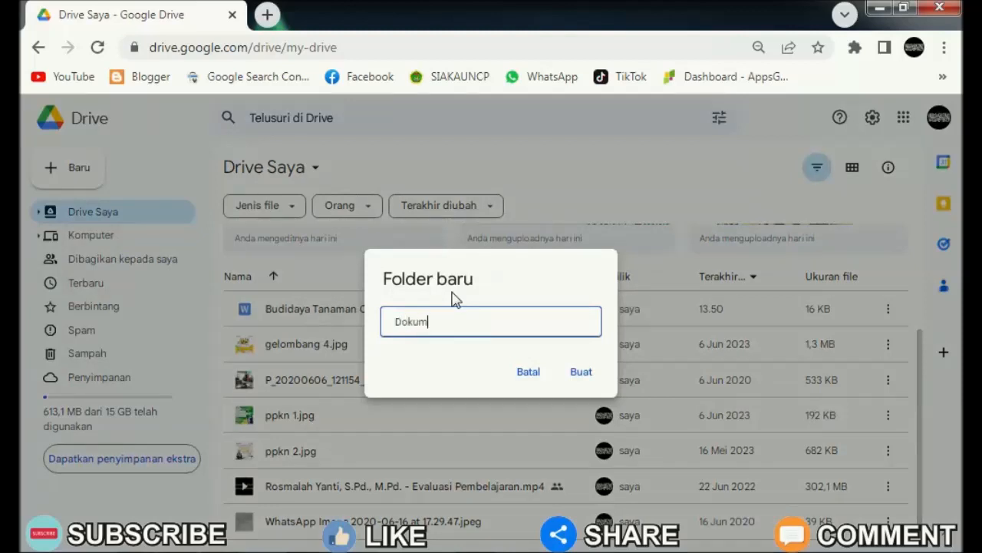
type("en")
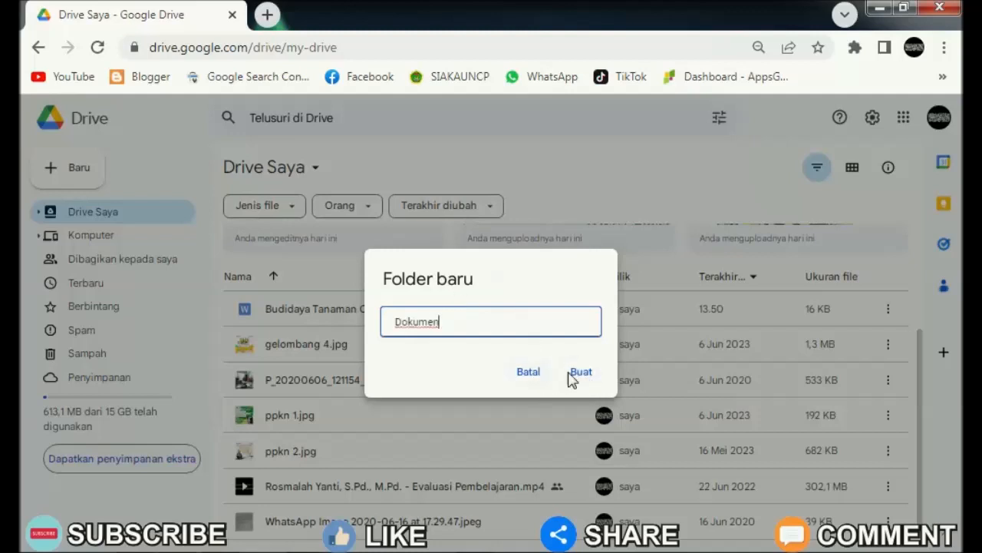
left_click(581, 372)
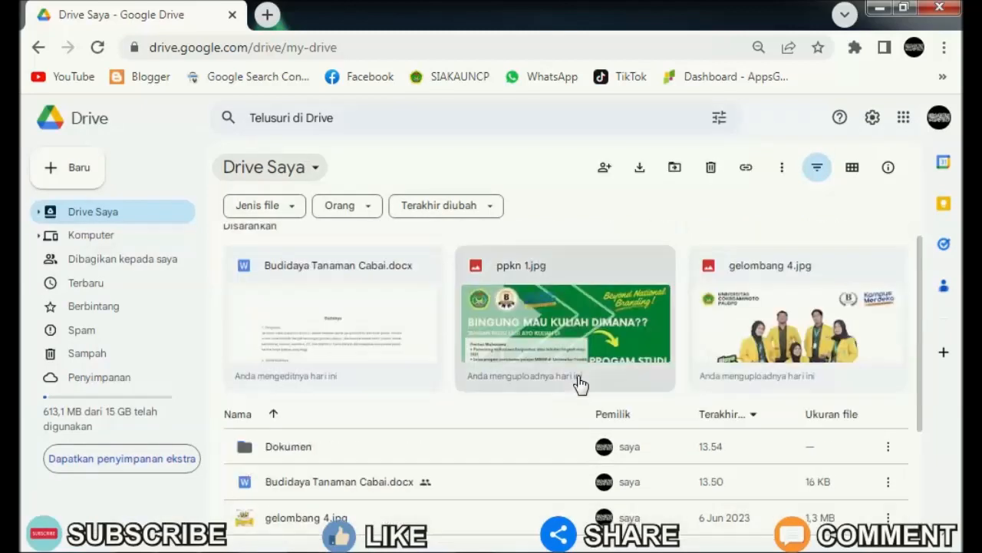
left_click(289, 445)
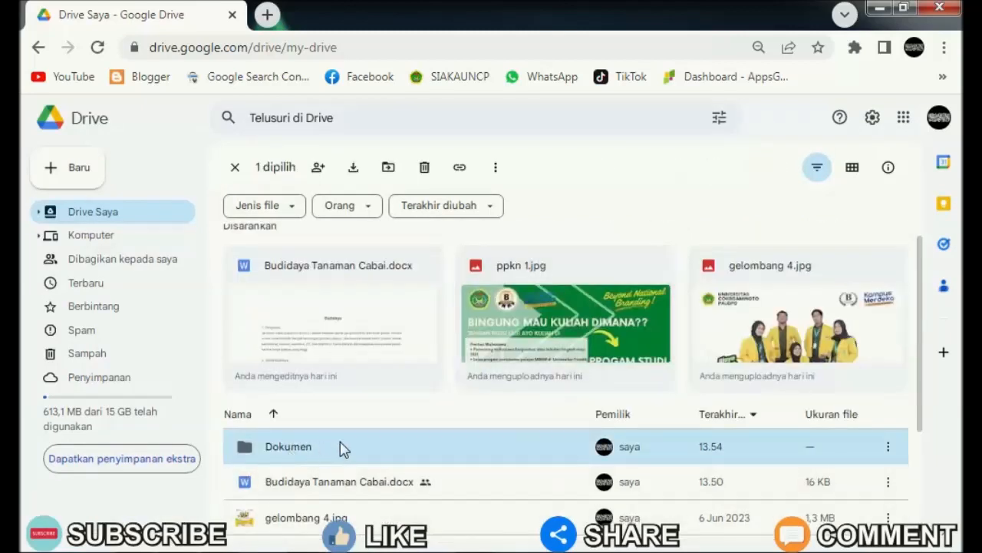